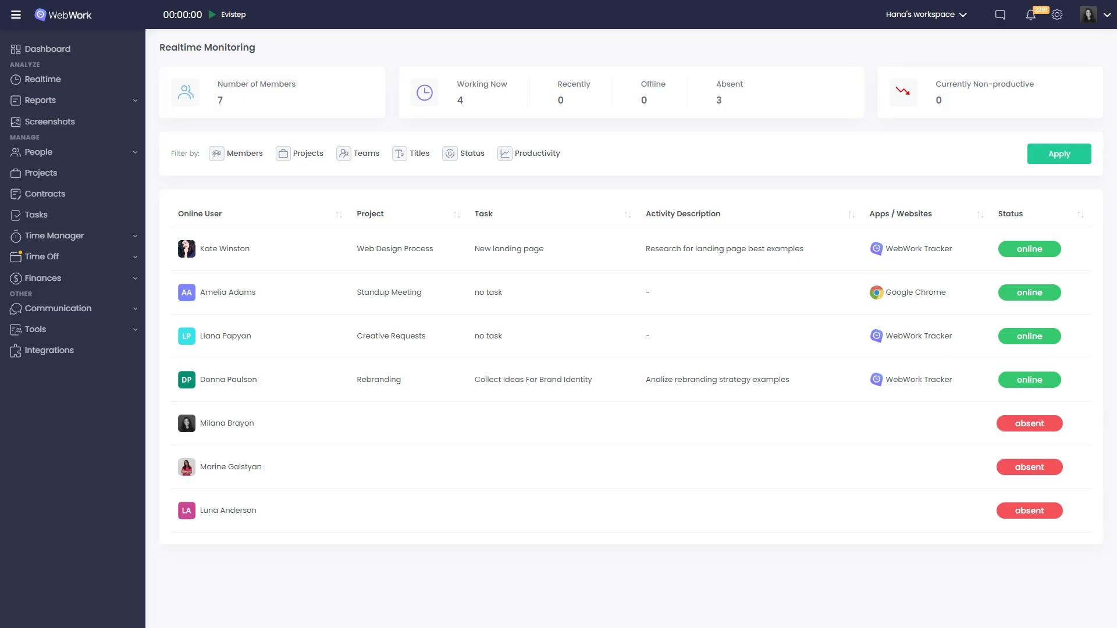
mouse_move(43, 79)
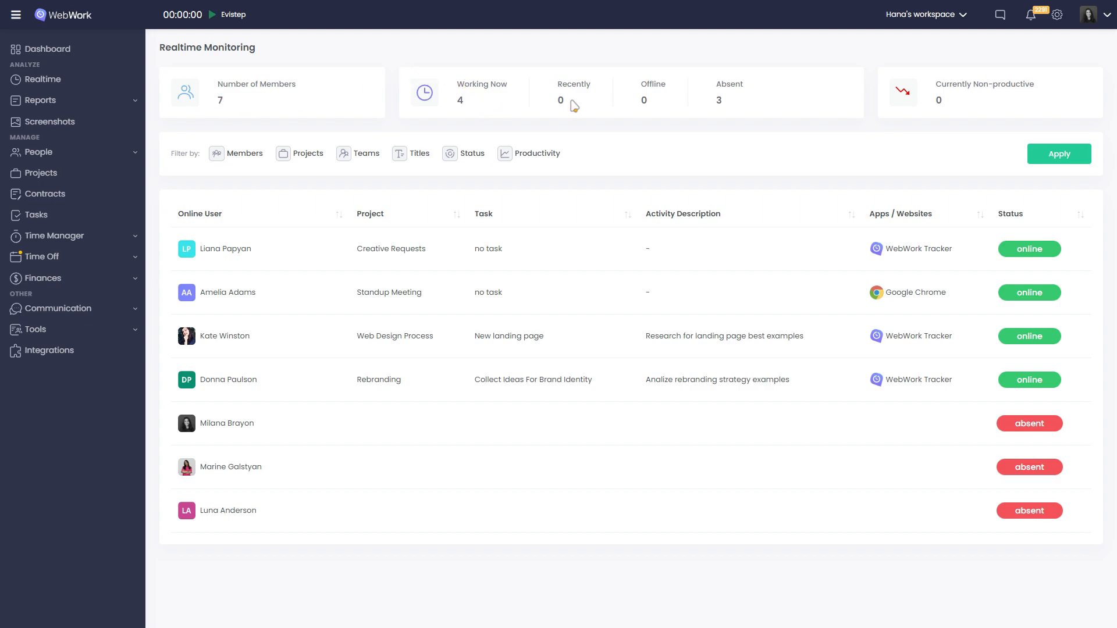
mouse_move(729, 107)
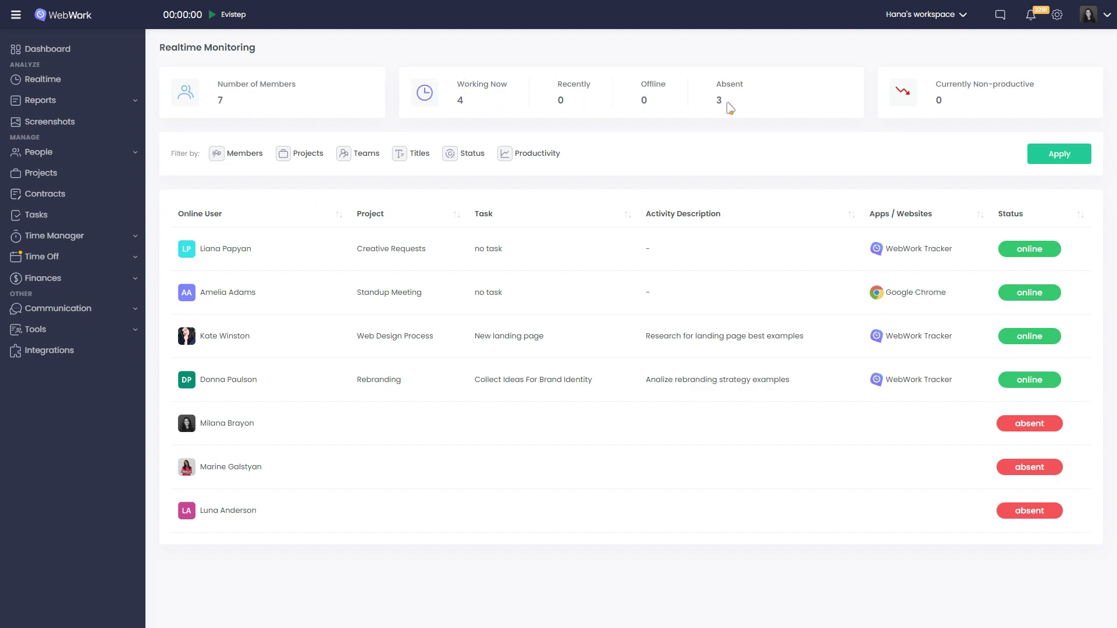
mouse_move(967, 100)
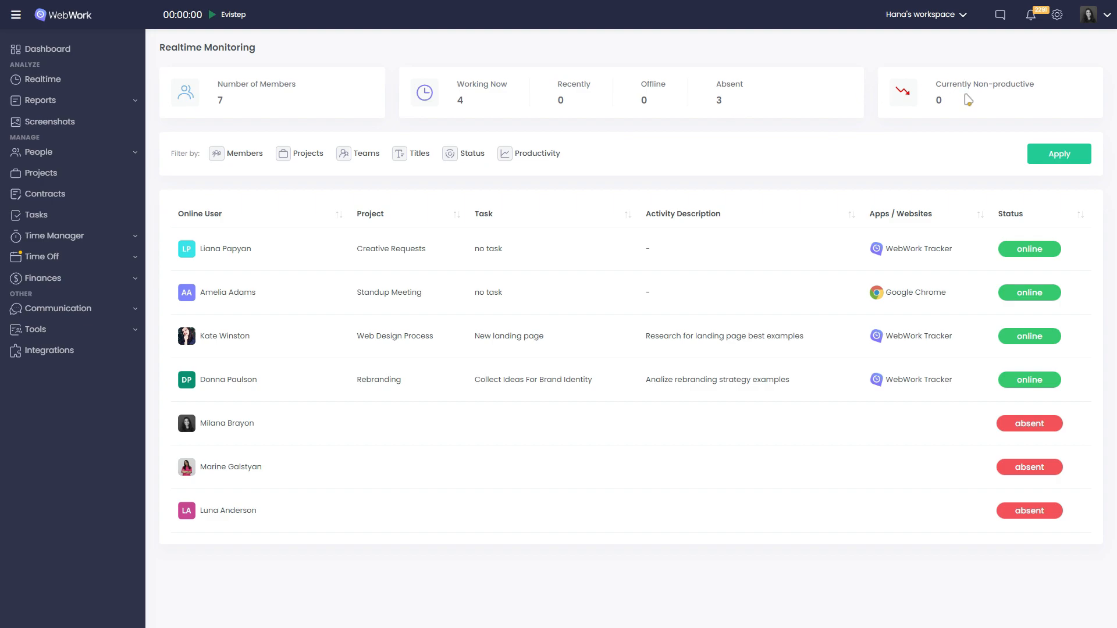
mouse_move(939, 132)
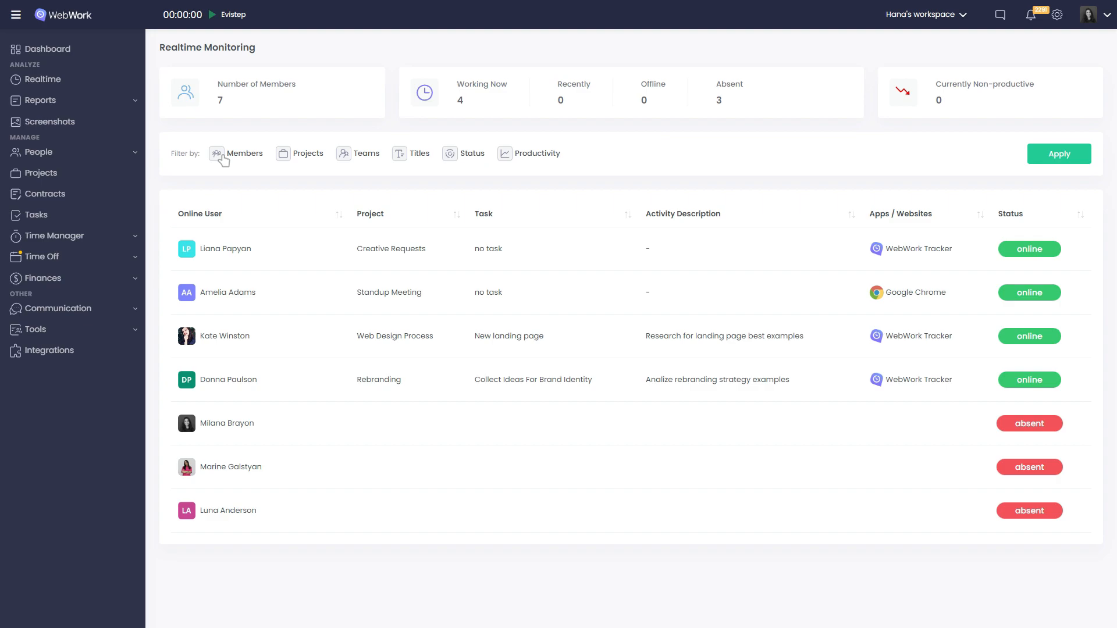
mouse_move(361, 161)
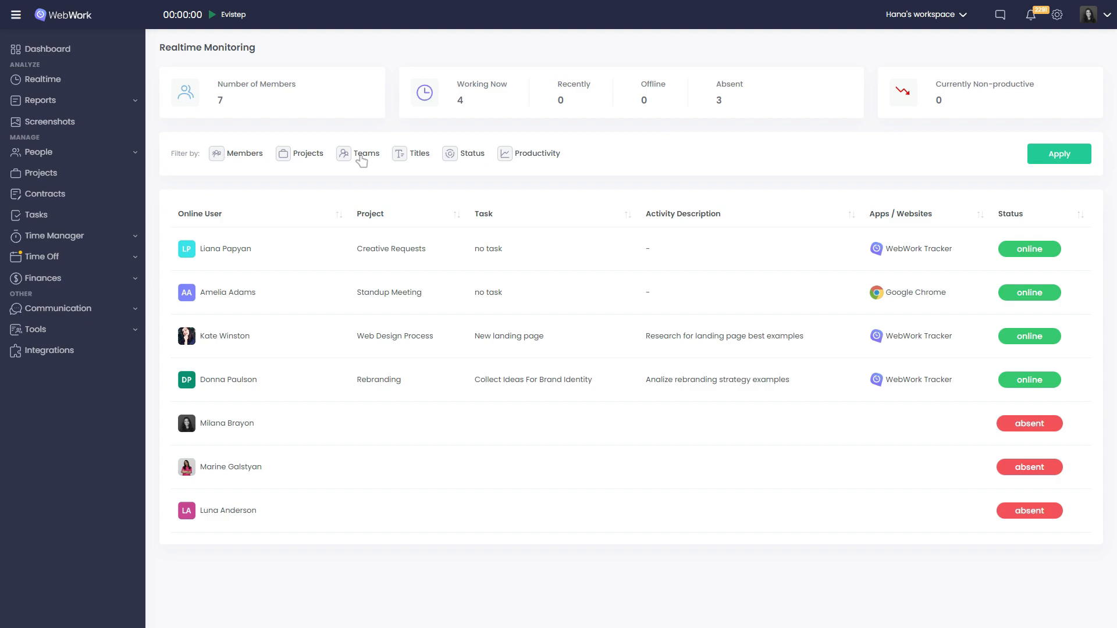
mouse_move(494, 157)
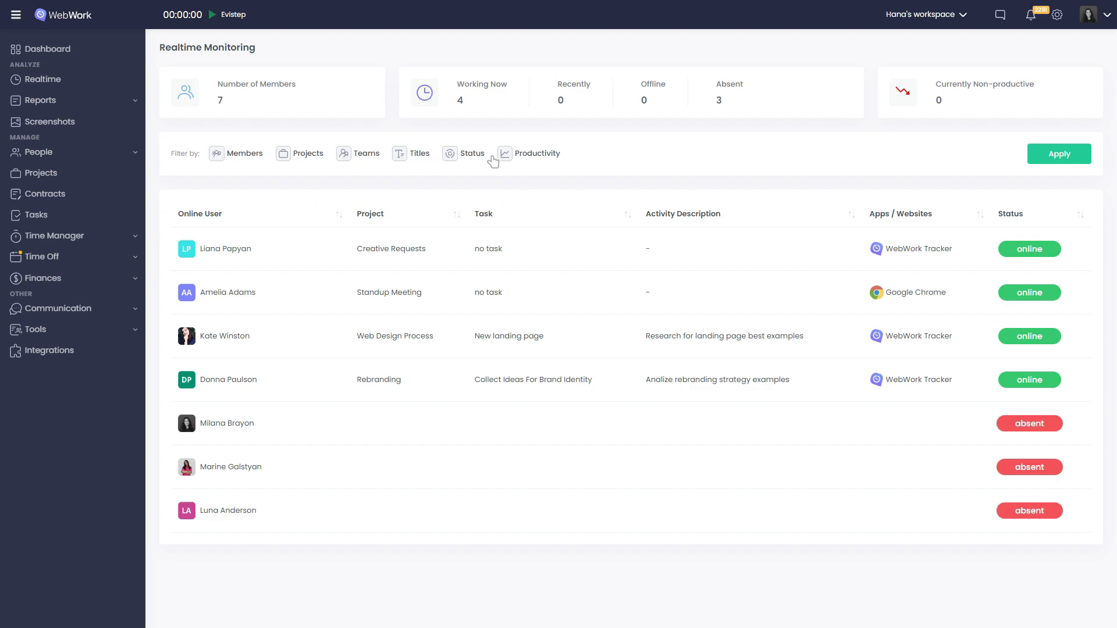
mouse_move(572, 165)
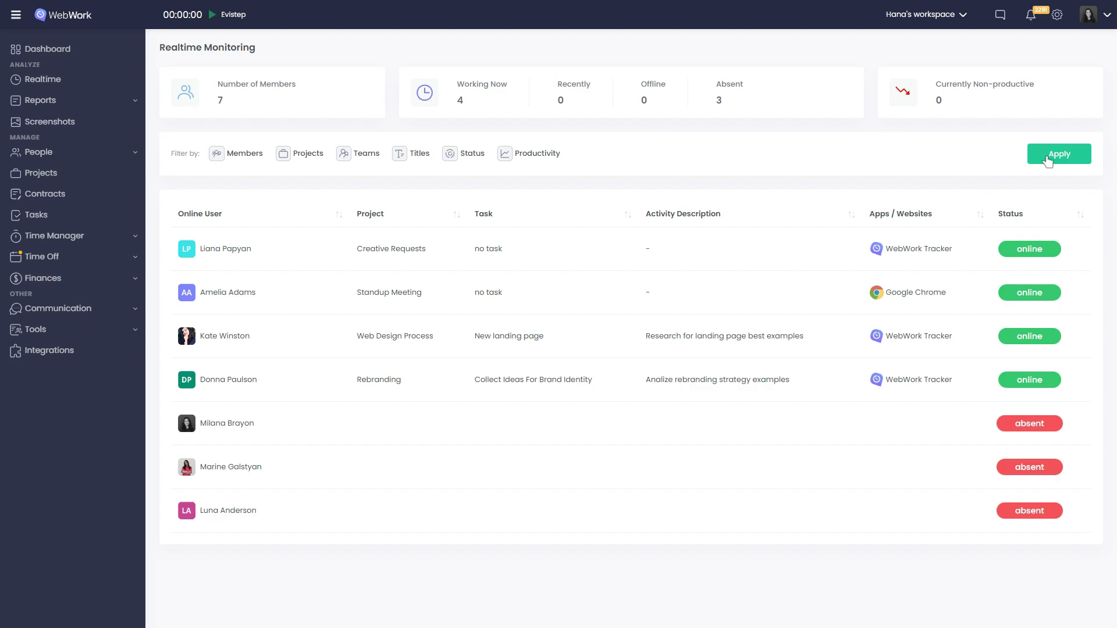
mouse_move(286, 223)
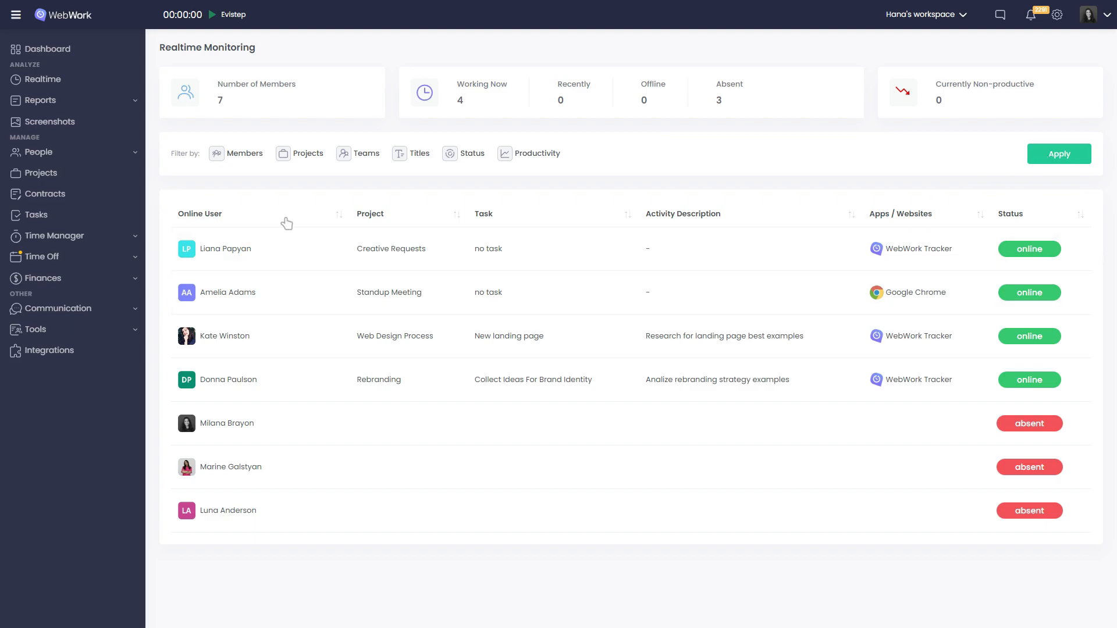
mouse_move(690, 223)
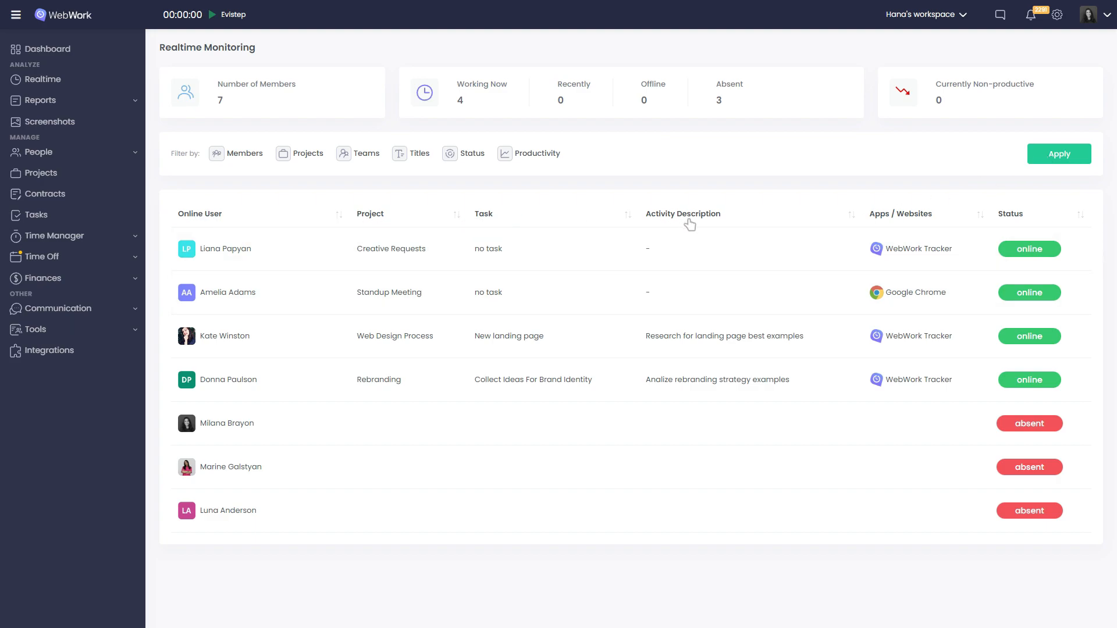
mouse_move(888, 223)
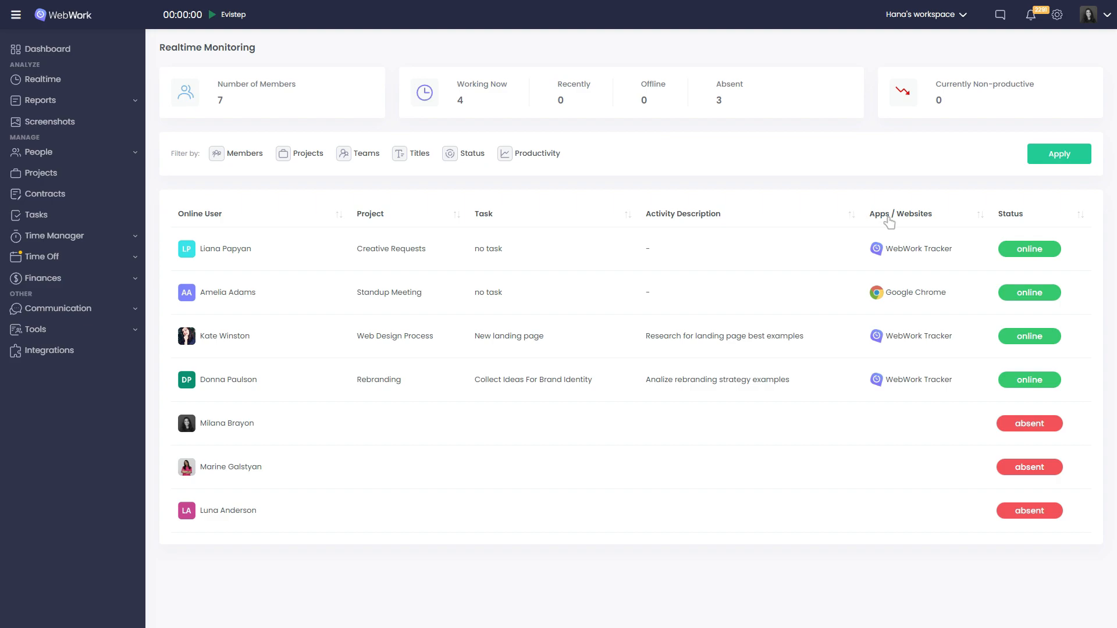